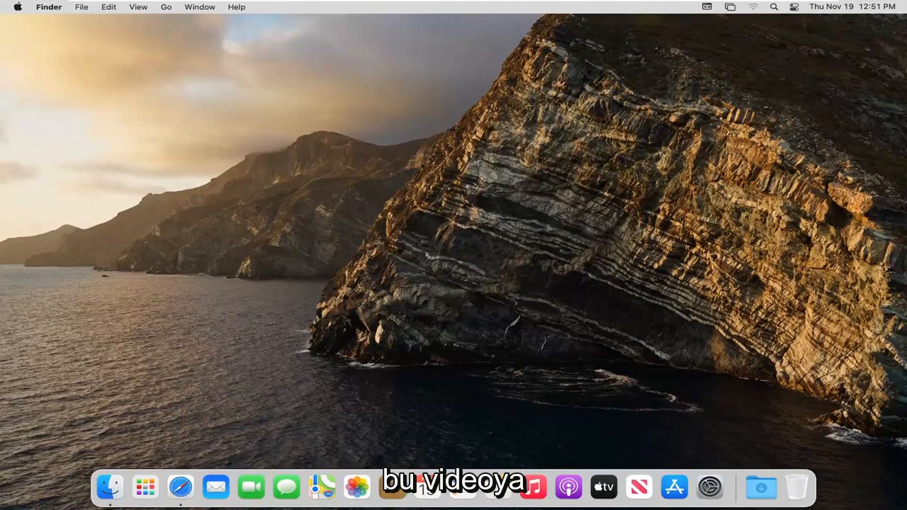
mouse_move(530, 145)
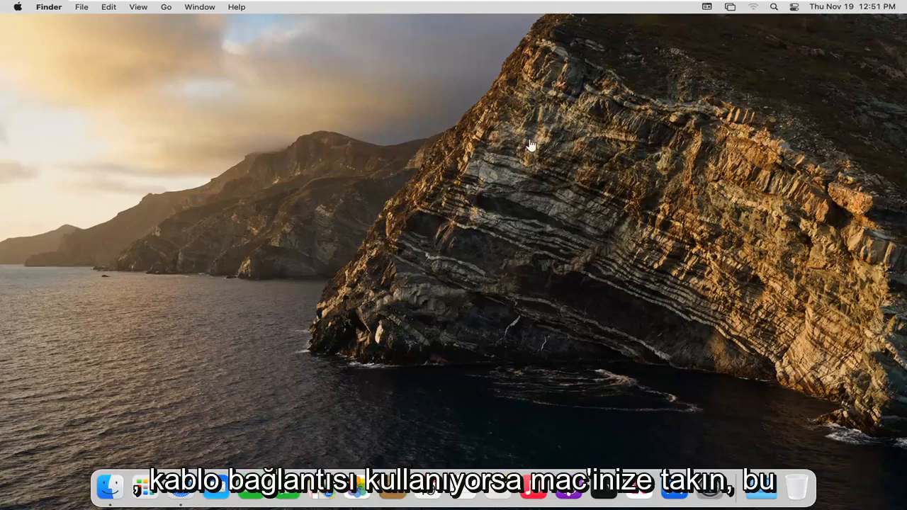
mouse_move(527, 155)
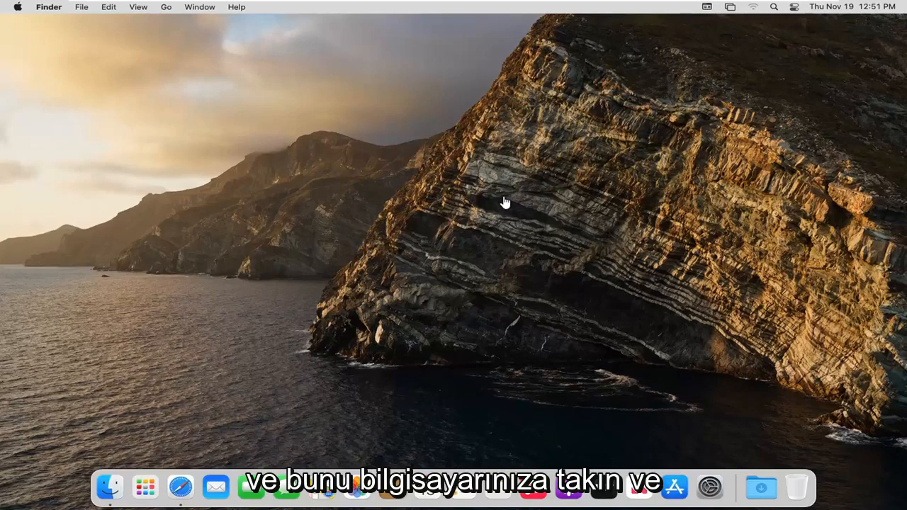
mouse_move(527, 192)
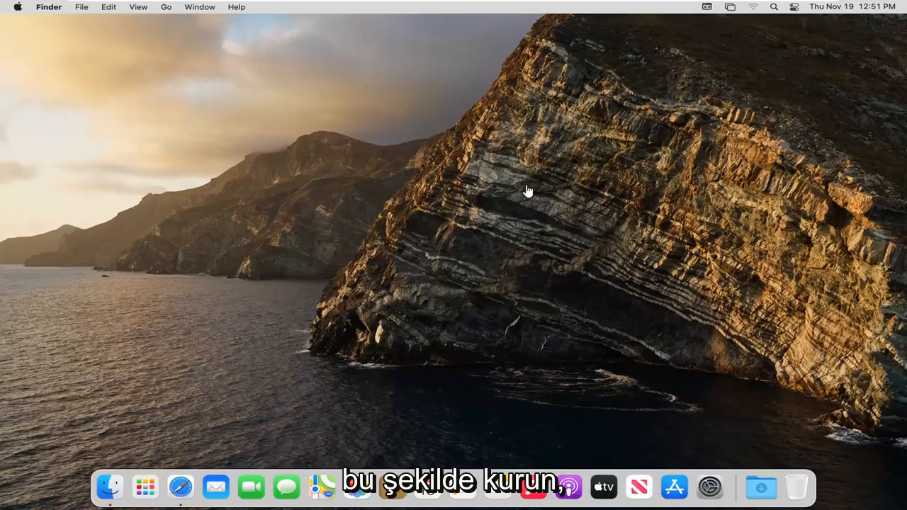
mouse_move(625, 324)
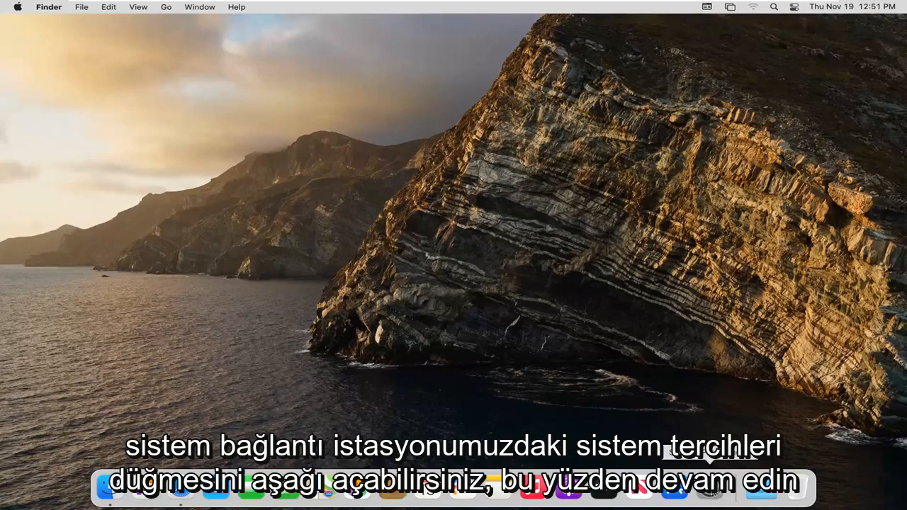
Bring up the Printers & Scanners pane, which lists no printers yet.
click(708, 488)
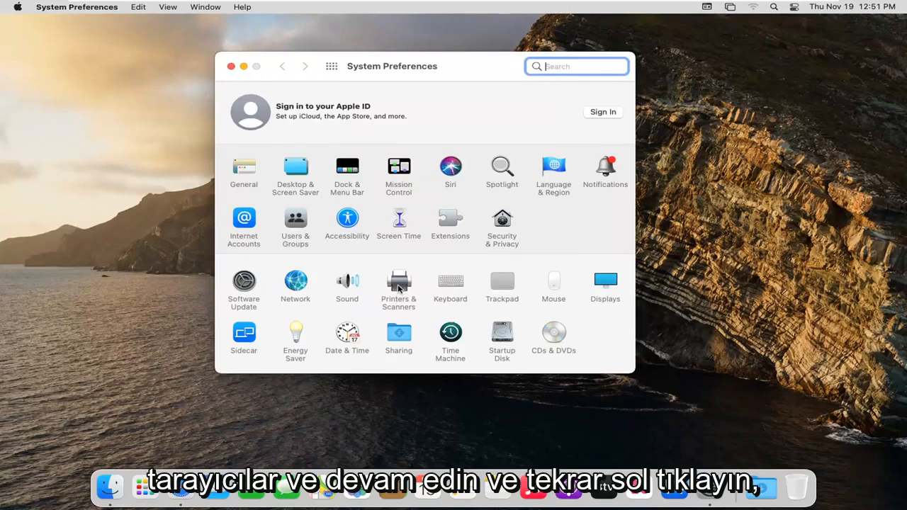
click(398, 281)
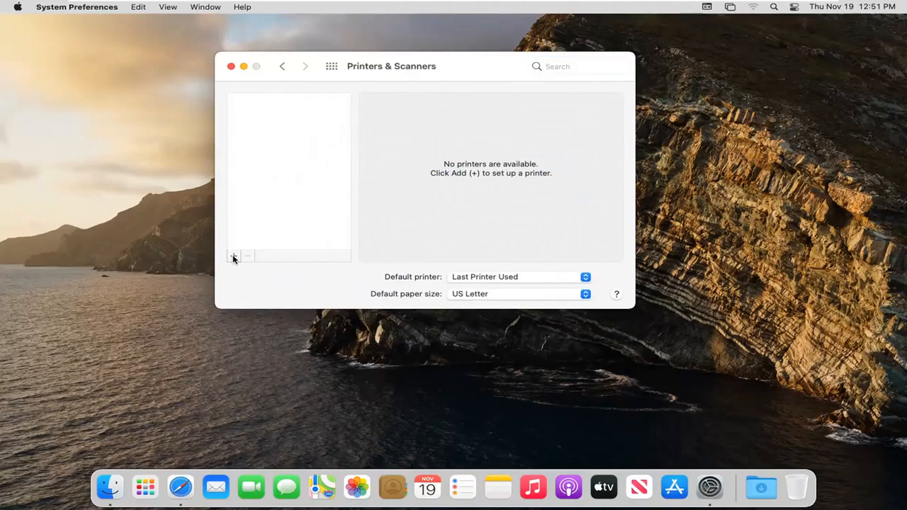
Start adding a printer and show the IP page with Address, Protocol (IPP) and Queue fields.
click(232, 257)
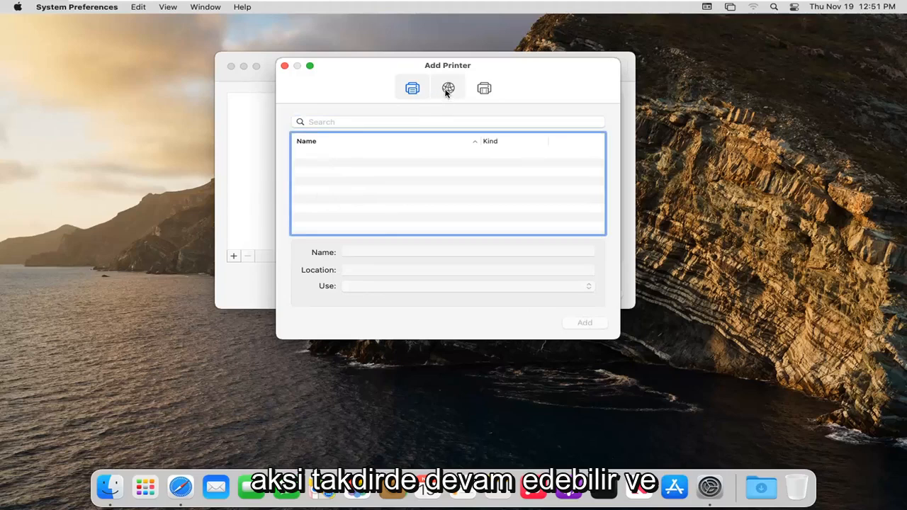
click(448, 88)
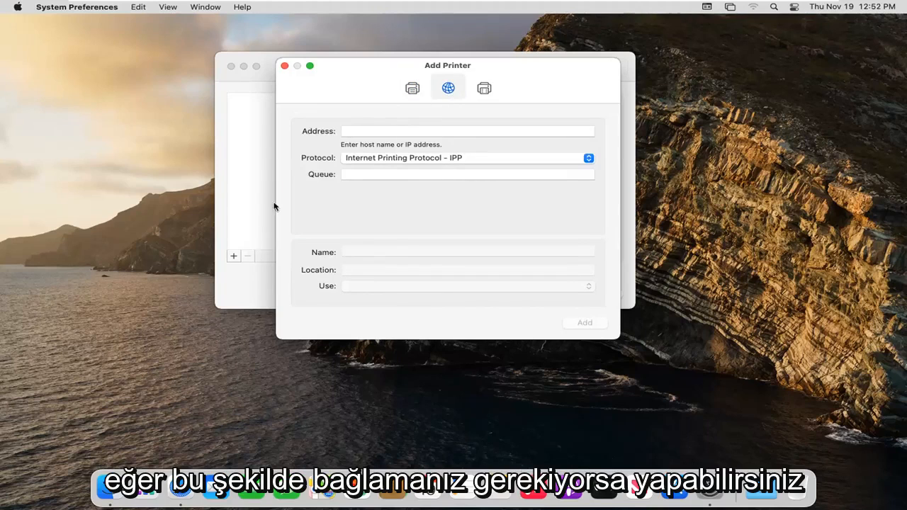
Dismiss the Add Printer dialog without adding one and close System Preferences to the desktop.
click(485, 88)
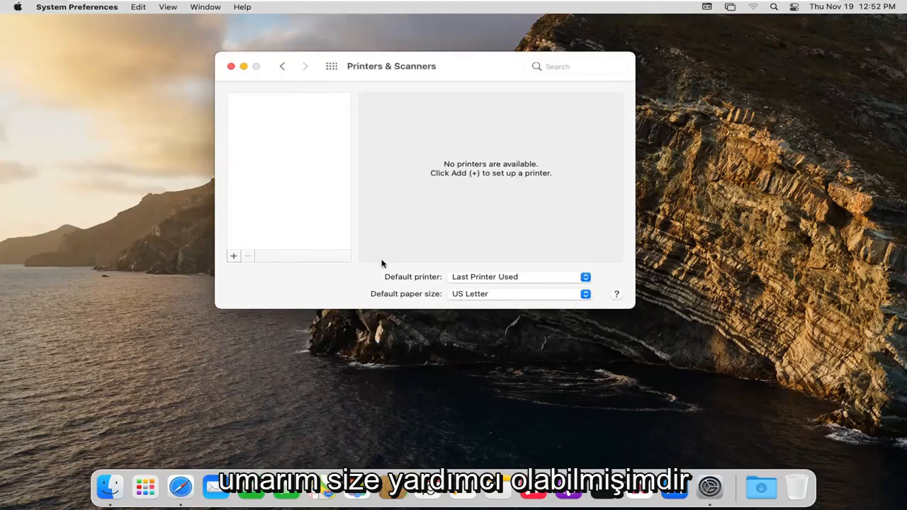
click(231, 66)
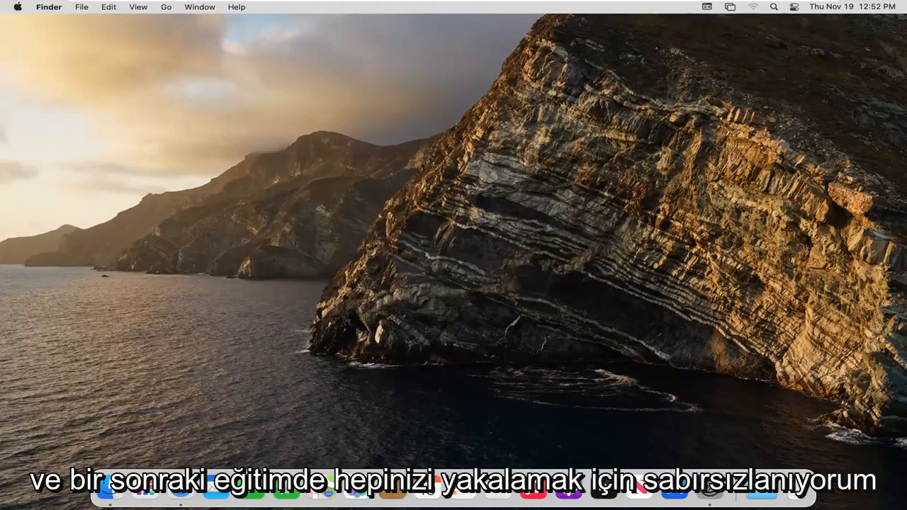